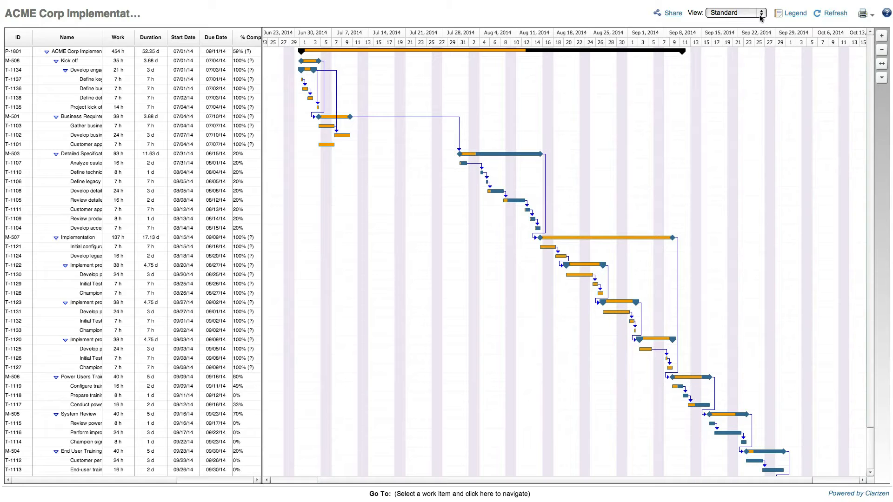
Switch the ACME Corp Gantt to the Critical Path view, with critical tasks marked in red.
{"action": "left_click", "coordinate": [735, 12]}
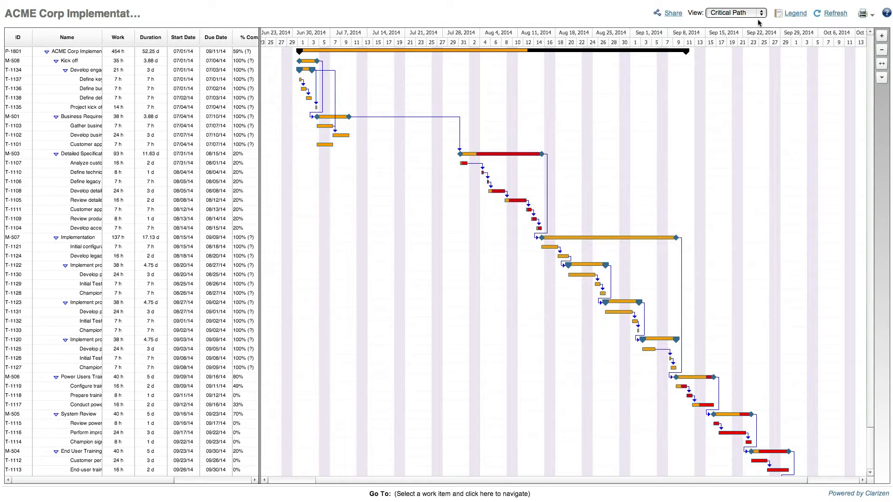
{"action": "left_click", "coordinate": [735, 12]}
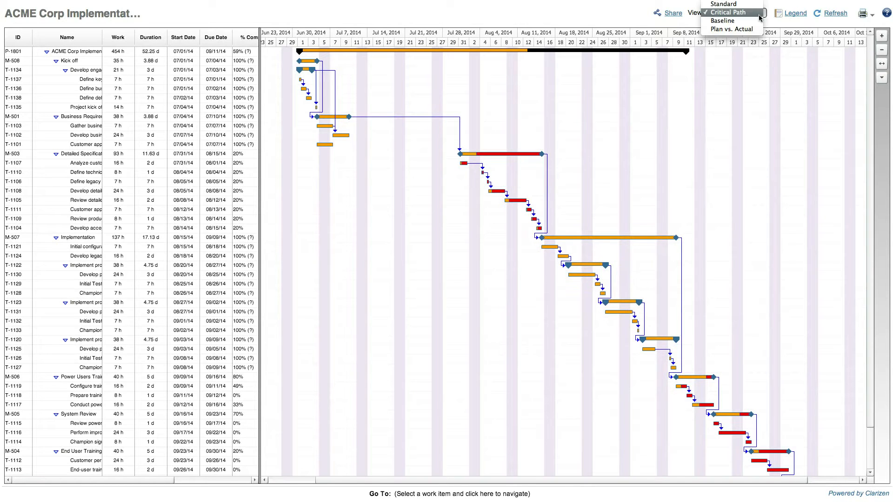
Choose the Baseline view so baseline bars appear beneath each task's bar.
{"action": "left_click", "coordinate": [722, 21]}
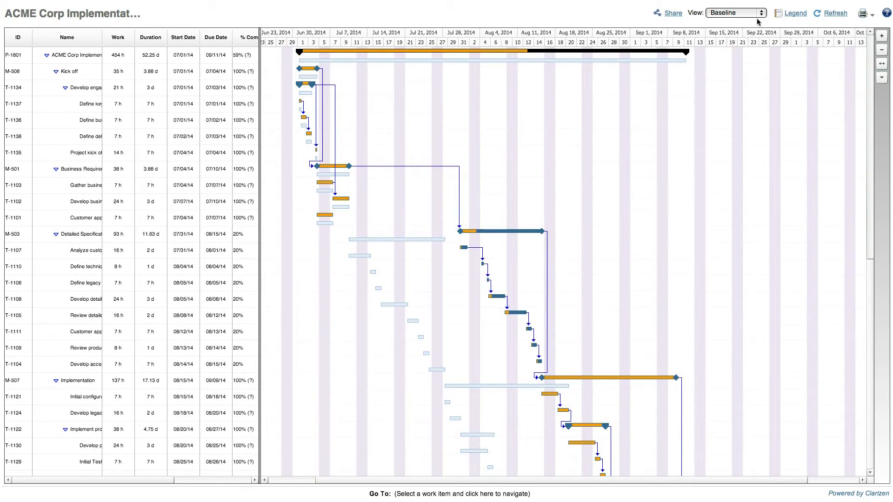
{"action": "left_click", "coordinate": [735, 12]}
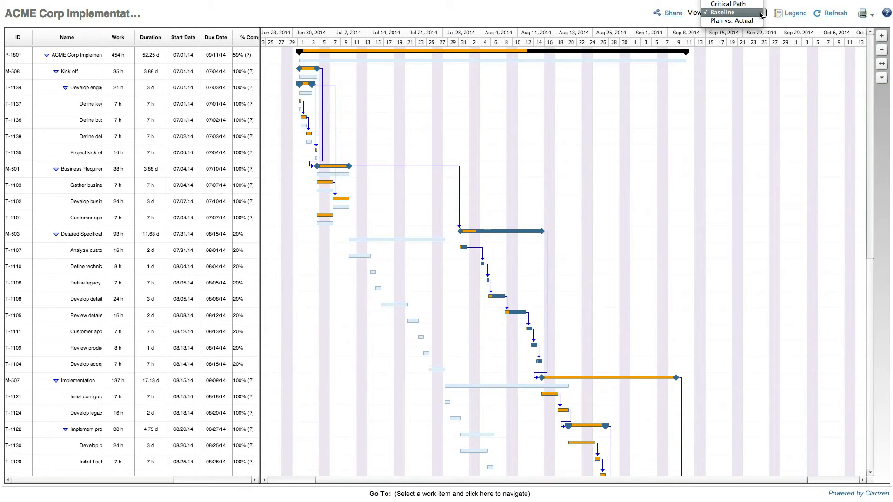
Show the Gantt as Plan vs. Actual and start sharing ACME Corp Implementation as a widget.
{"action": "left_click", "coordinate": [730, 21]}
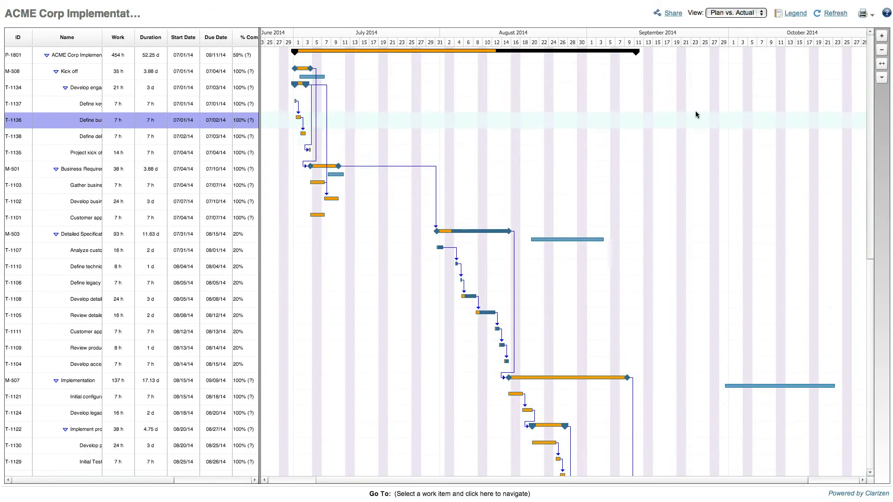
{"action": "left_click", "coordinate": [673, 12]}
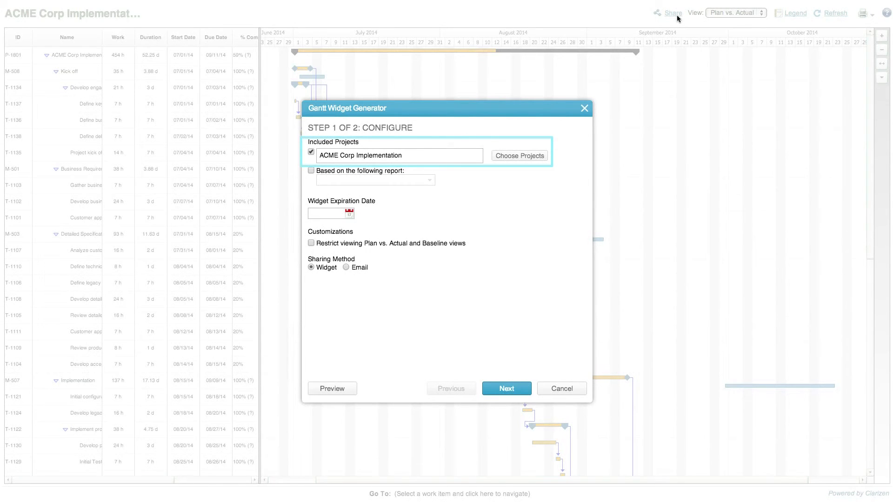
Try the report and email sharing options, close the generator, and list existing widgets (two Roadmap, four Gantt).
{"action": "left_click", "coordinate": [399, 155]}
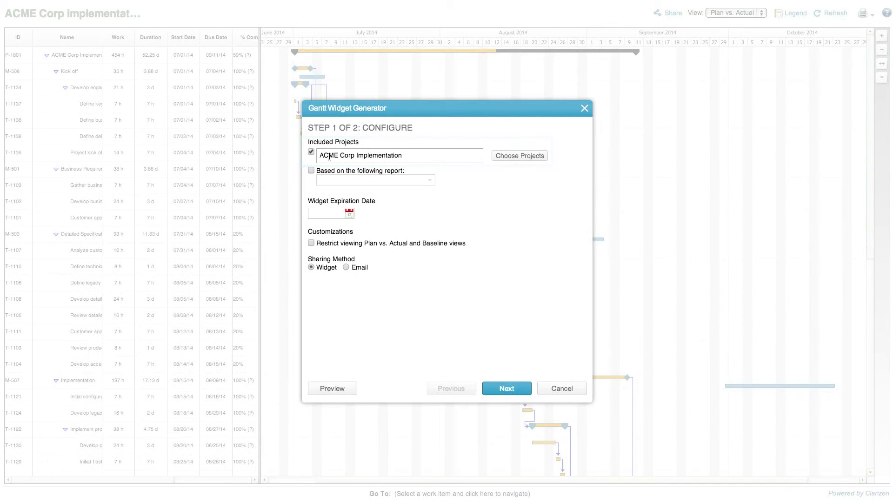
{"action": "left_click", "coordinate": [311, 171]}
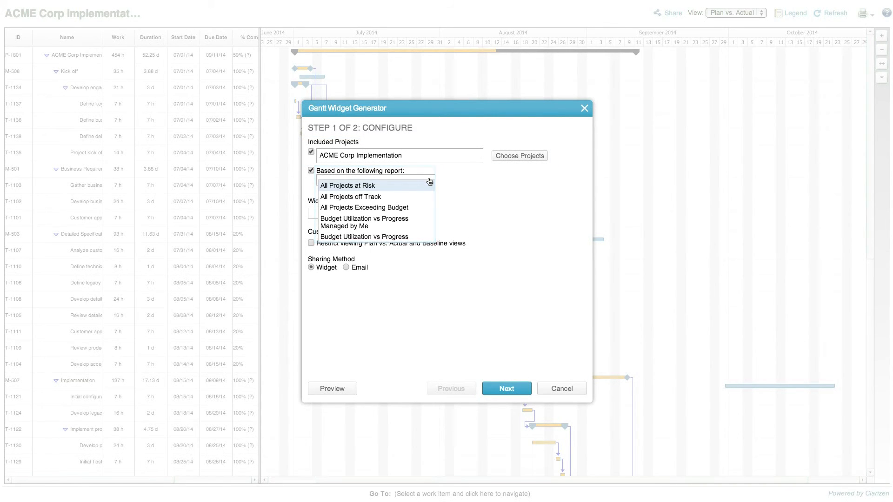
{"action": "left_click", "coordinate": [311, 170]}
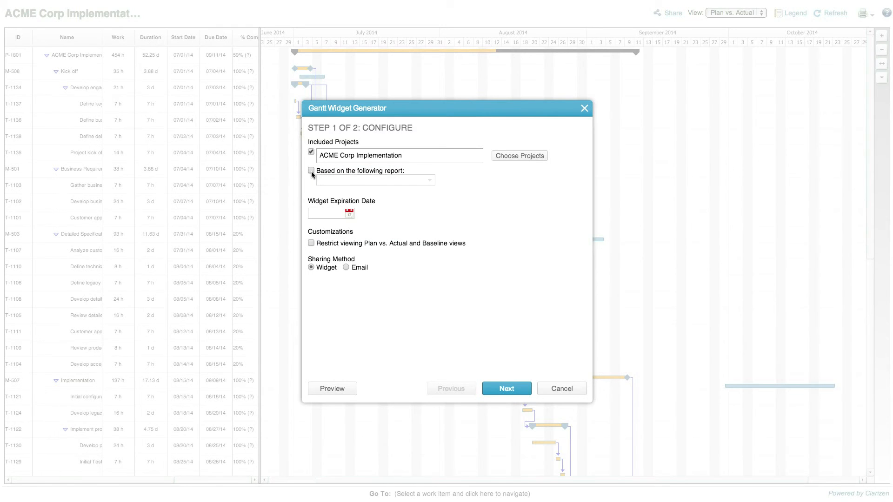
{"action": "left_click", "coordinate": [346, 267]}
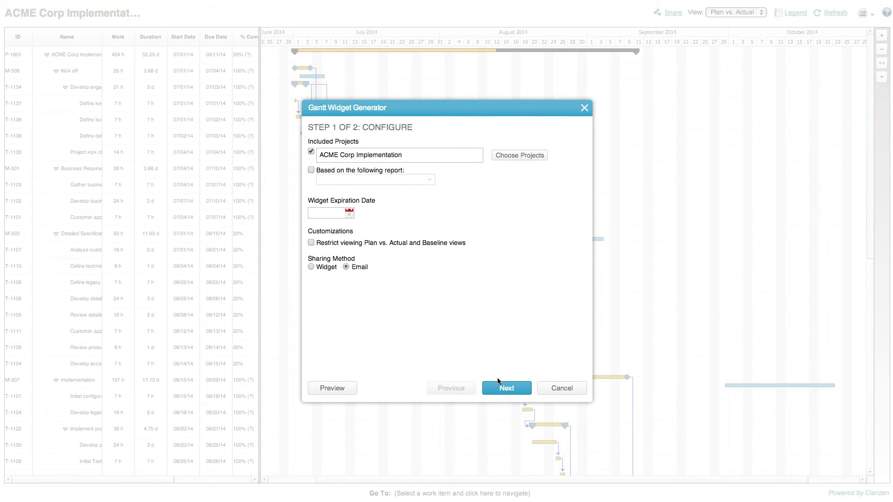
{"action": "left_click", "coordinate": [506, 388]}
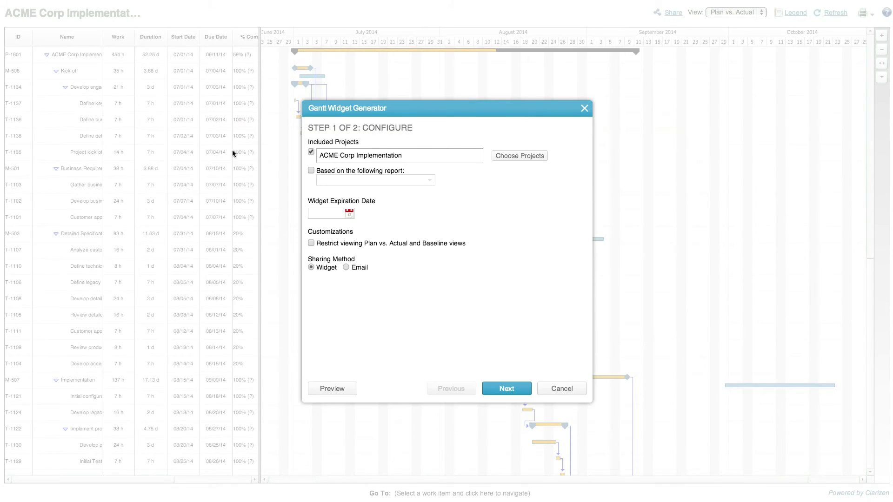
{"action": "left_click", "coordinate": [505, 388]}
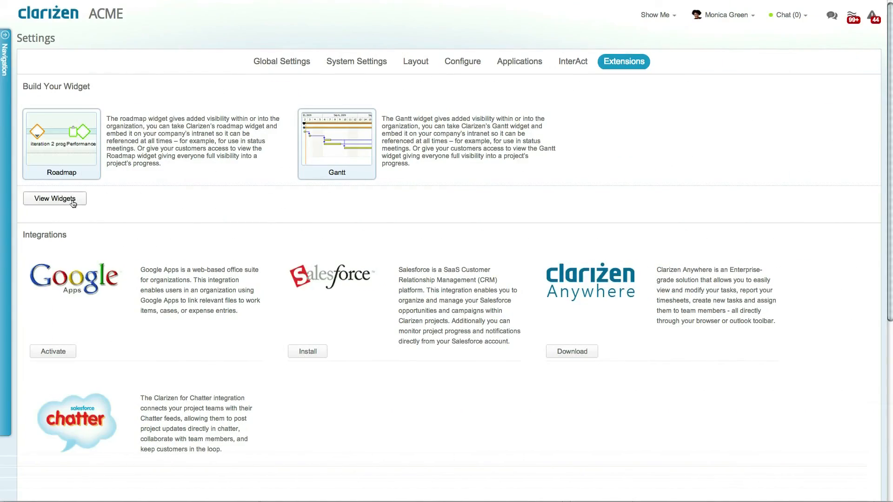
{"action": "left_click", "coordinate": [55, 198]}
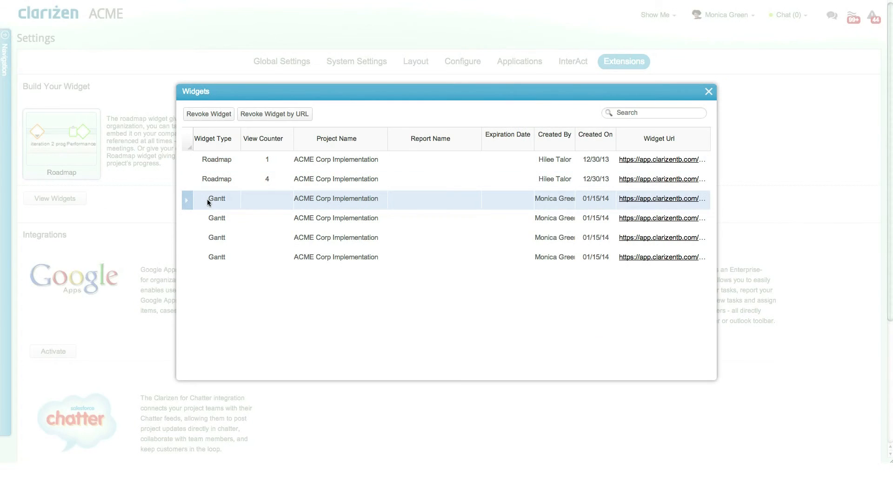